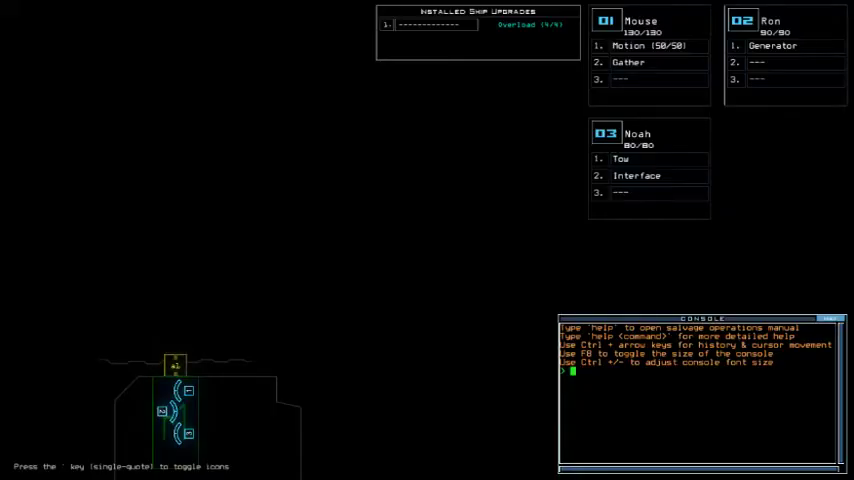
- Pause the game to reach the Options menu with volume, audio, hints and background settings
key(Escape)
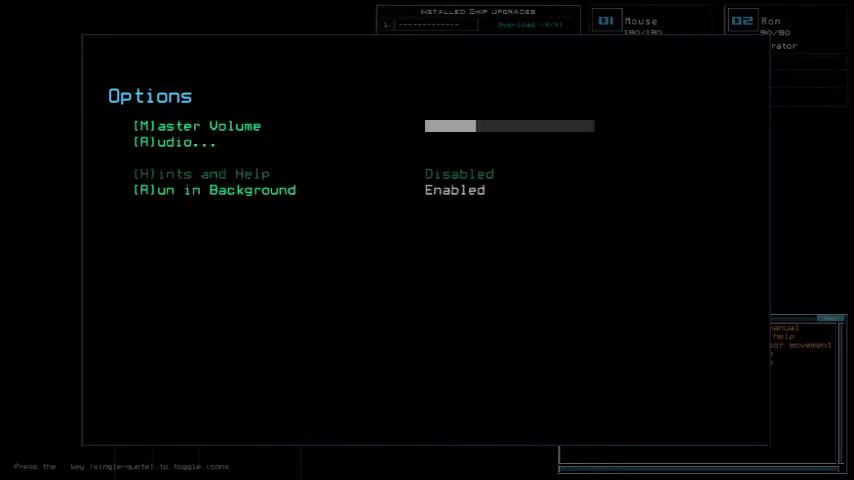
- Back out of Options and the Pause menu to resume the salvage run on the ship screen
key(Escape)
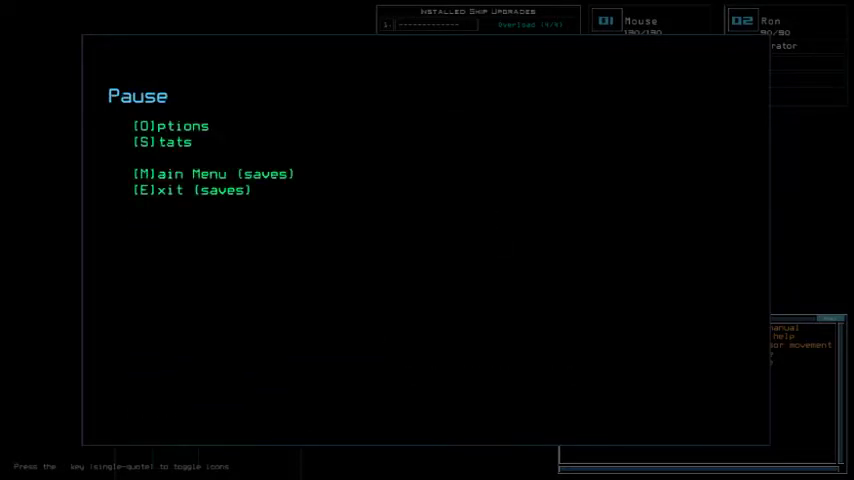
key(Escape)
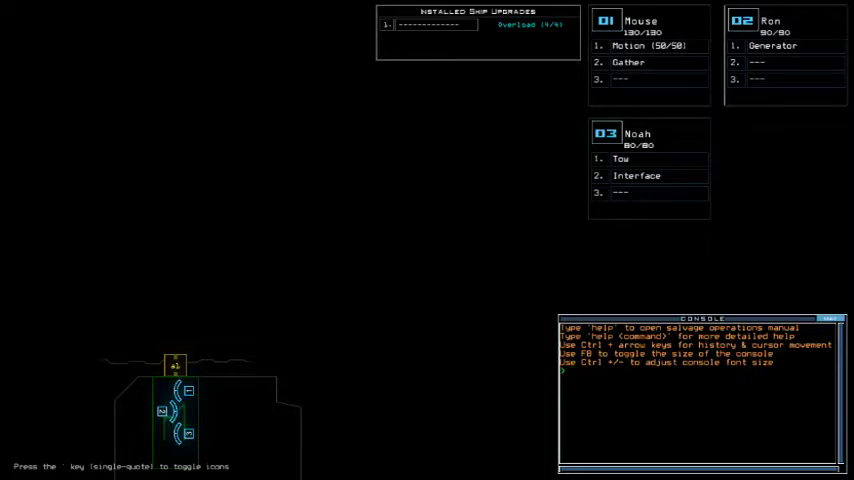
- Run the 'status' console command to report on the ship and drones
text(st)
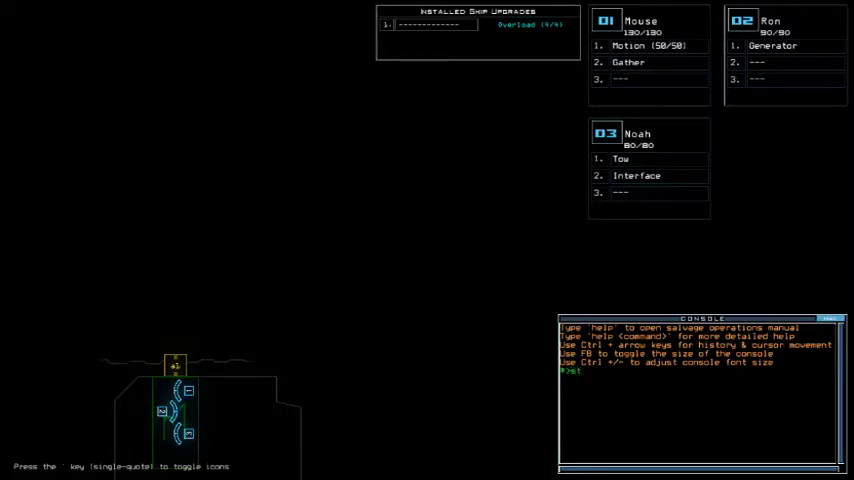
text(status)
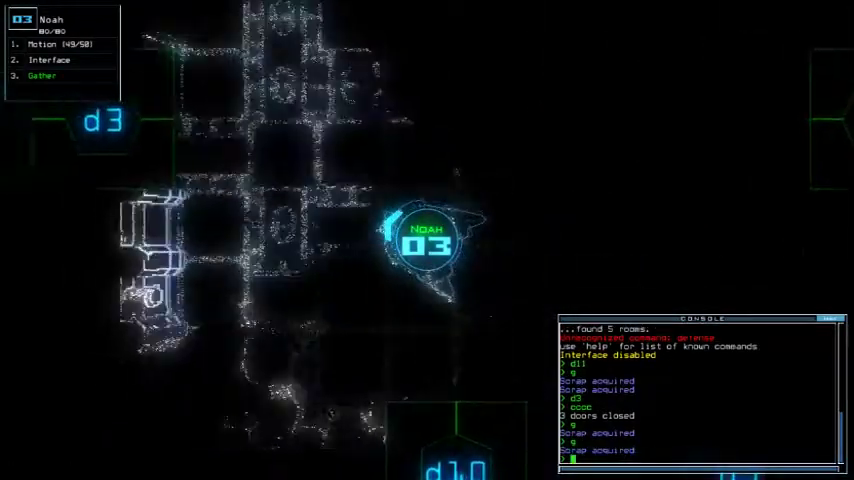
- Enter the 'motion' command to detect movement while Noah explores the derelict
text(motion)
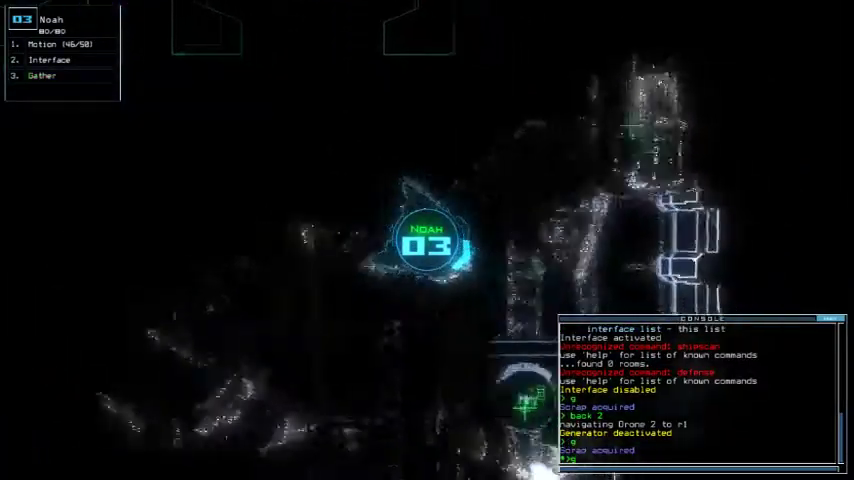
- End the mission, accept the 650 Daily Challenge score, and view the leaderboard
key(')
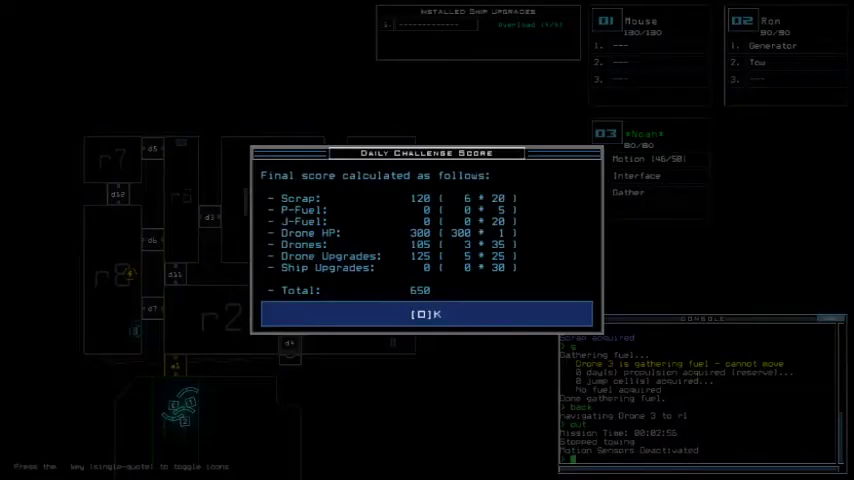
click(426, 314)
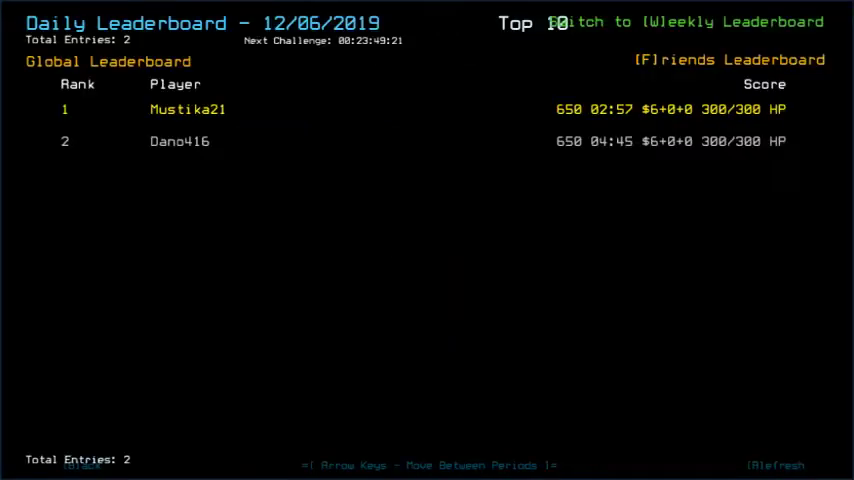